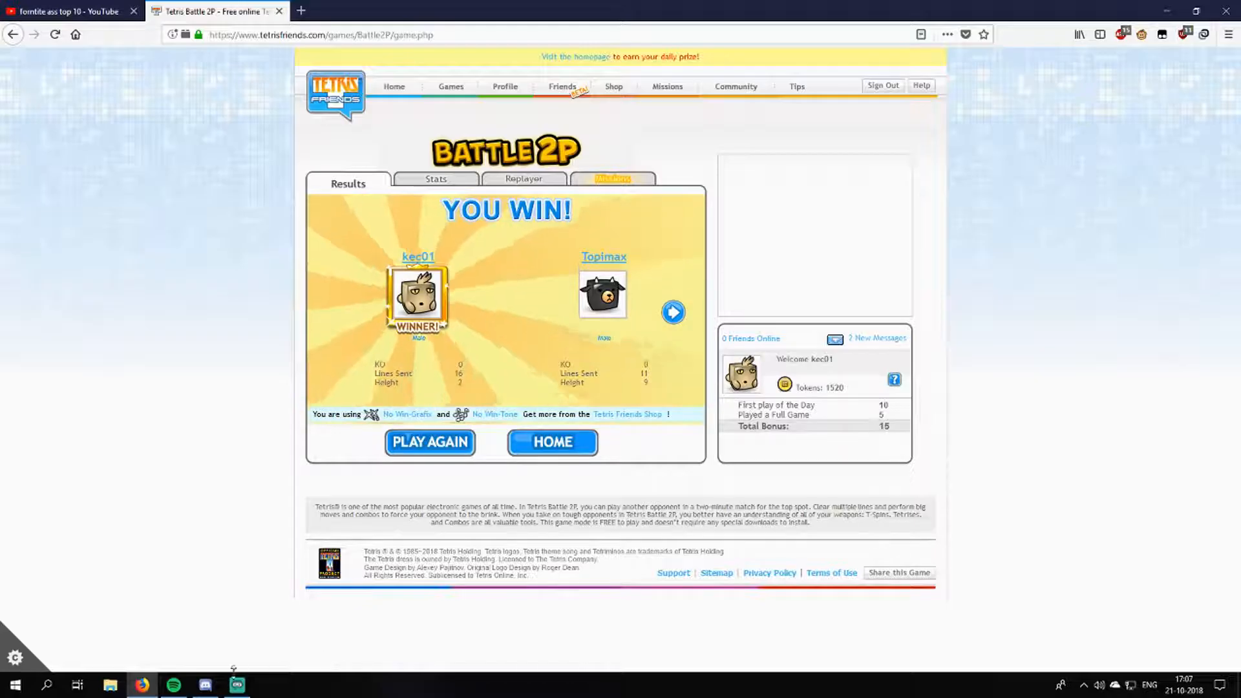
Step: Switch to the streaming software window, then start a fresh Battle 2P match with a two-minute timer
click(236, 684)
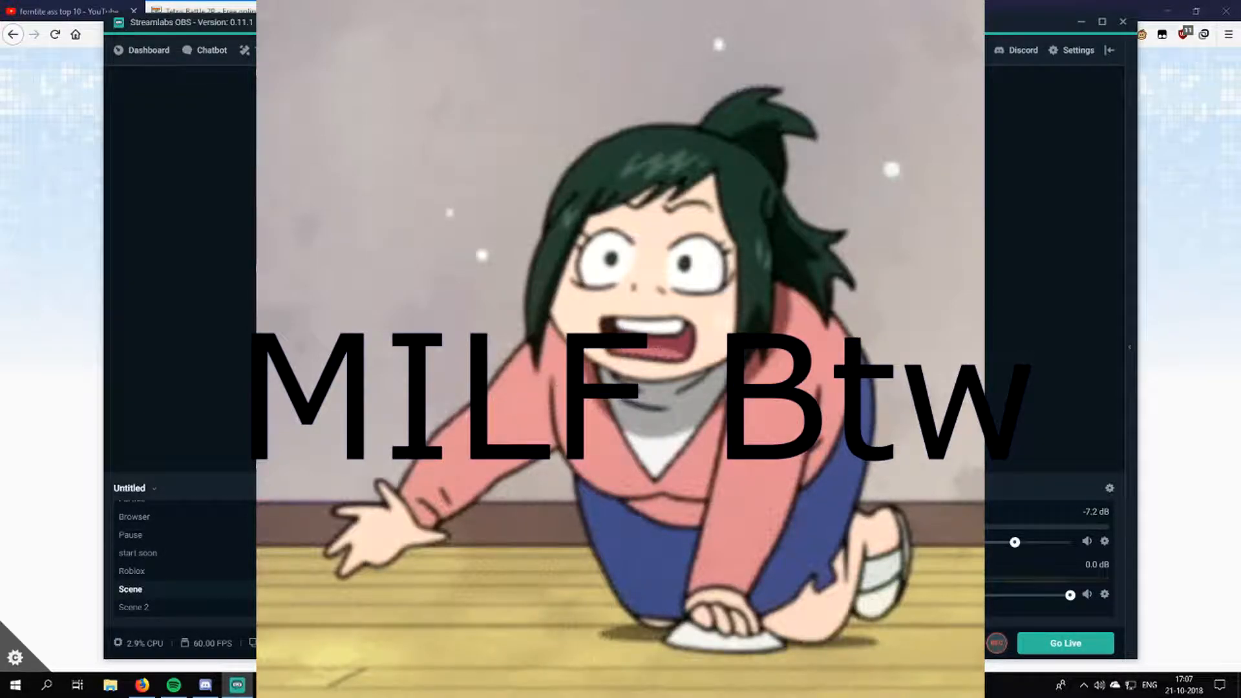
click(213, 11)
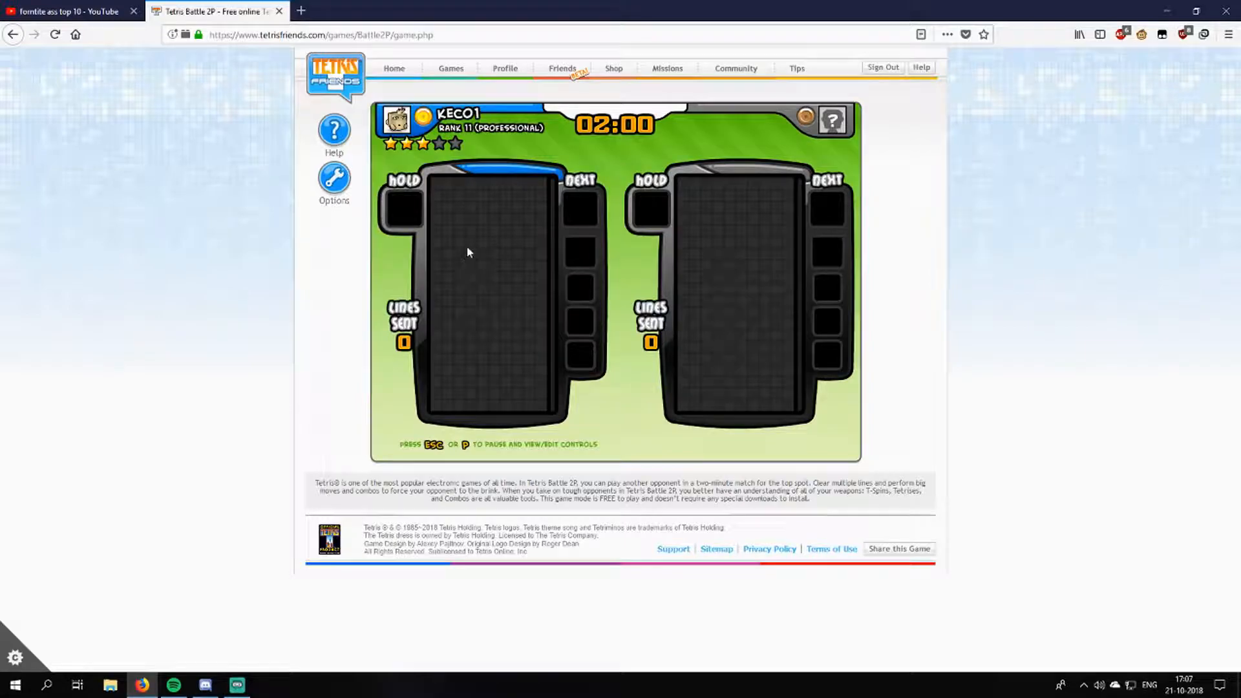